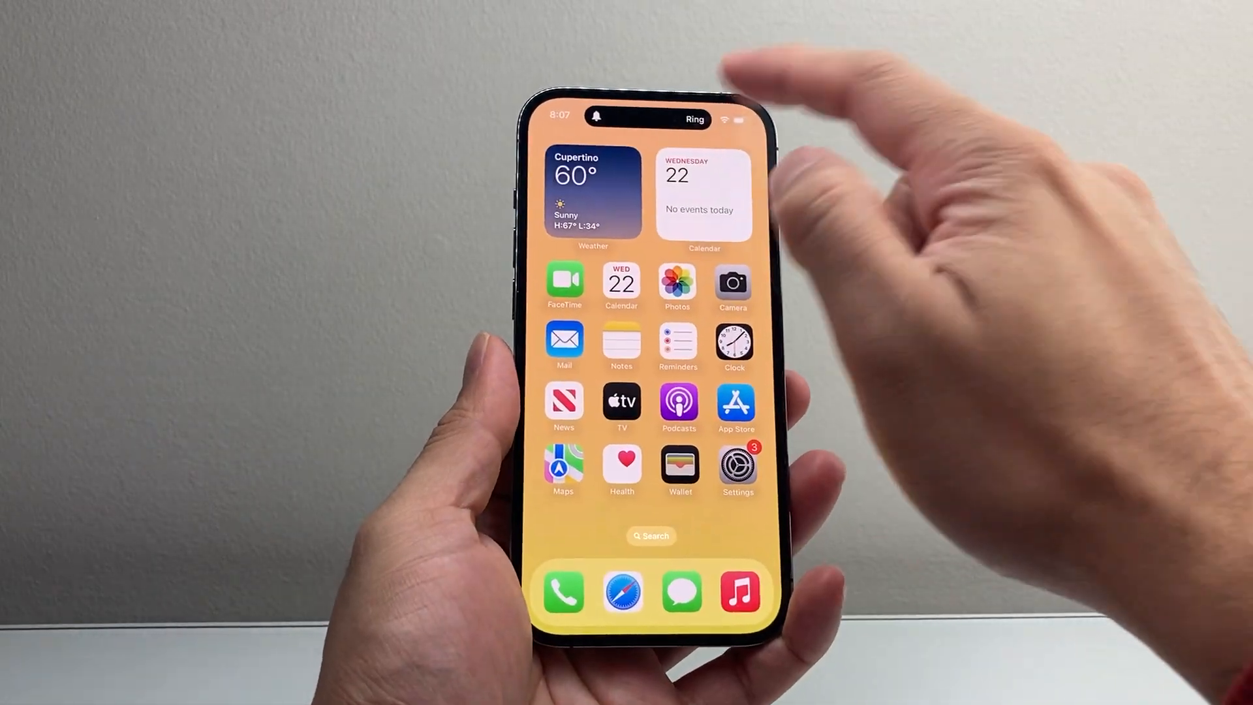
Step: Raise Ringtone and Alerts volume to maximum in Sounds & Haptics, keeping Reflection as the ringtone
click(736, 471)
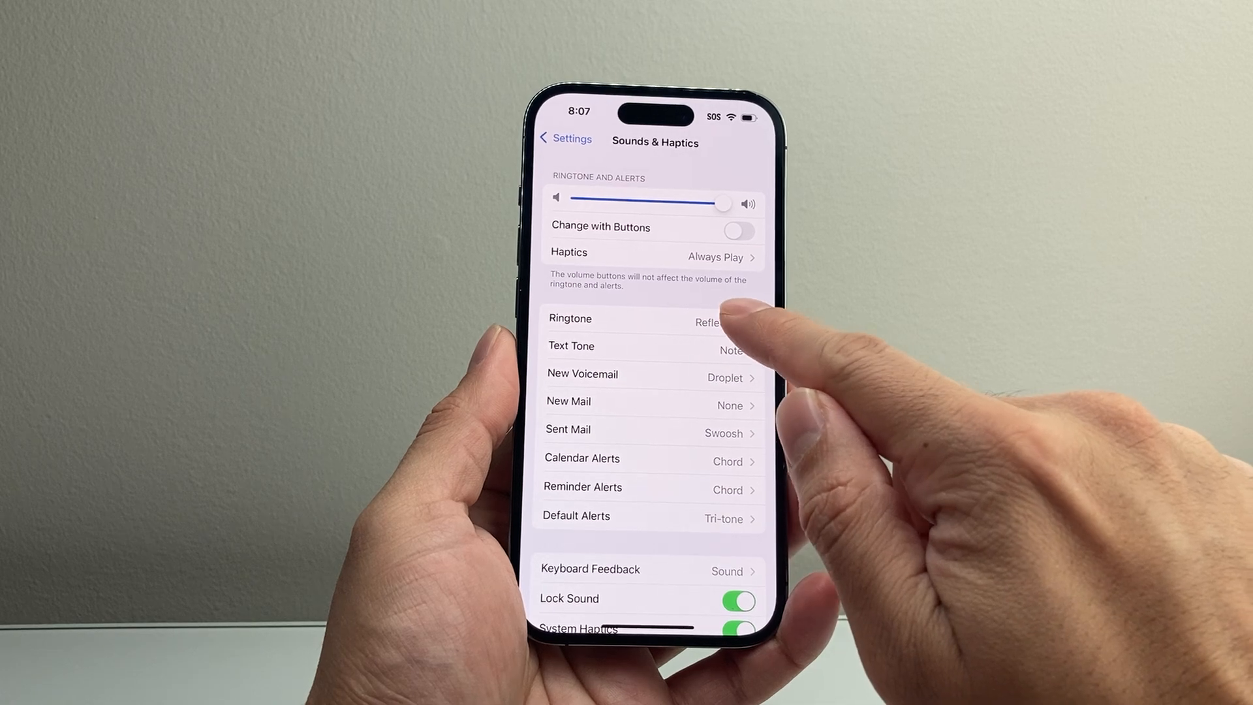
click(649, 318)
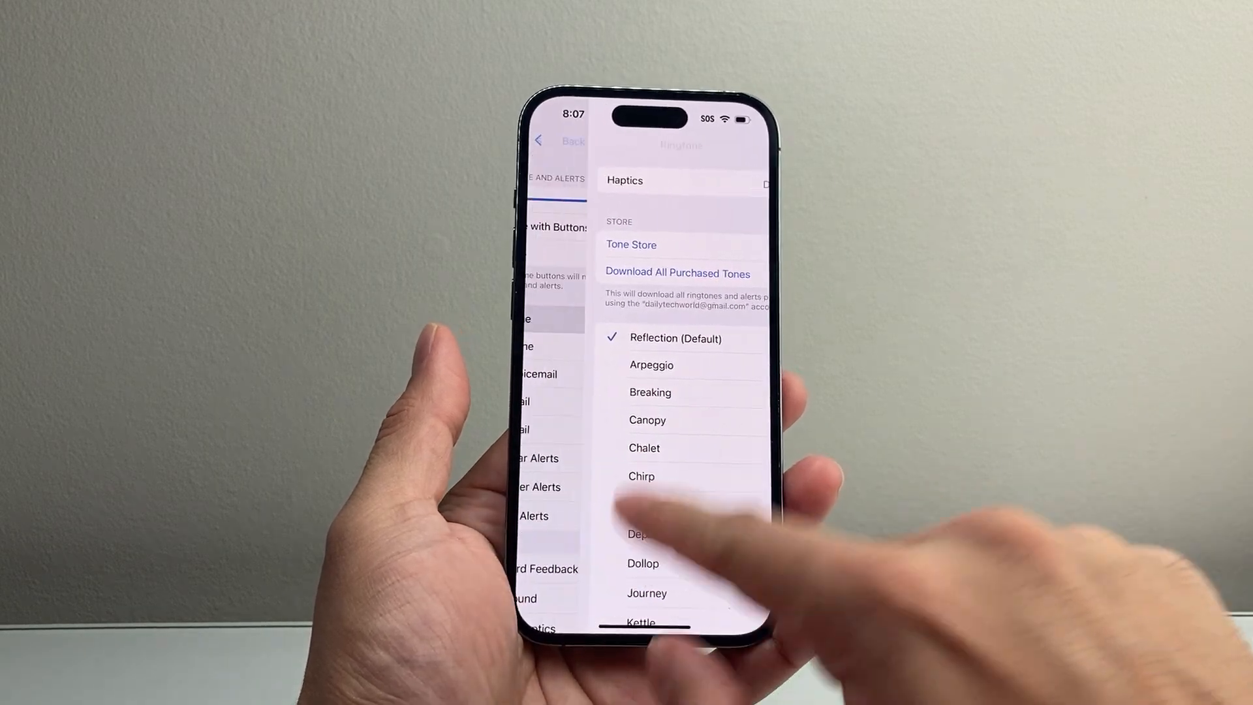
click(563, 141)
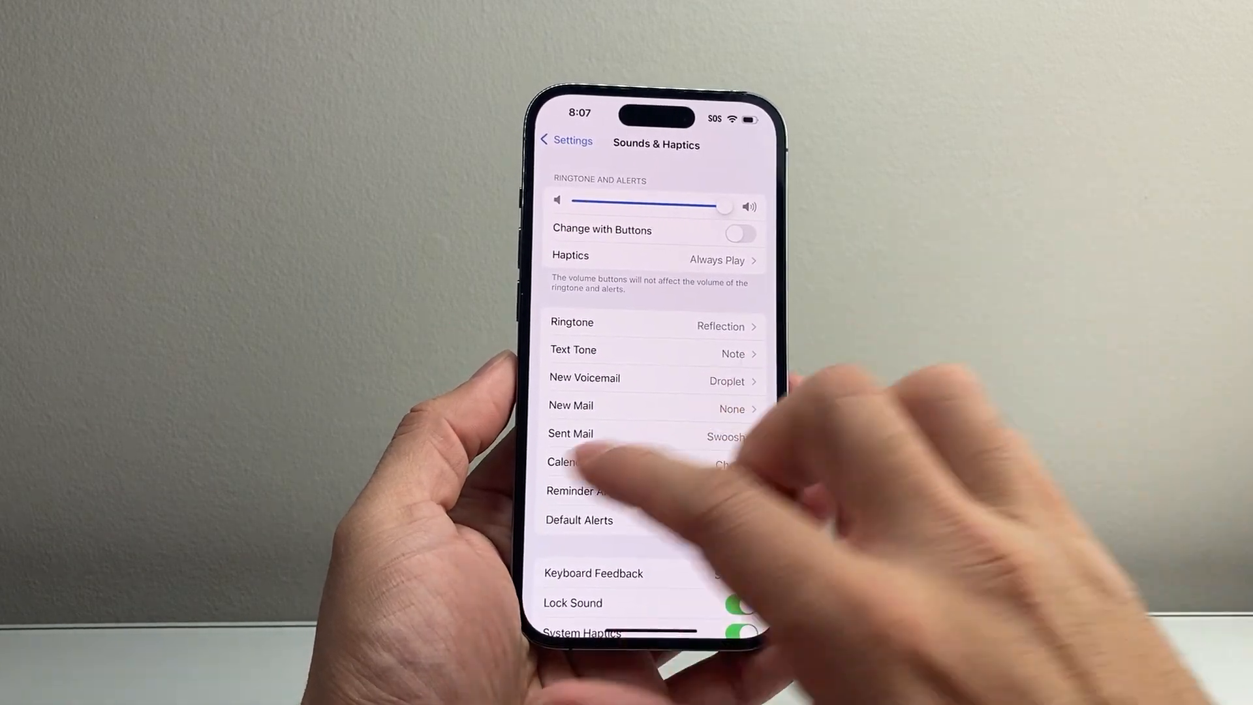
click(565, 141)
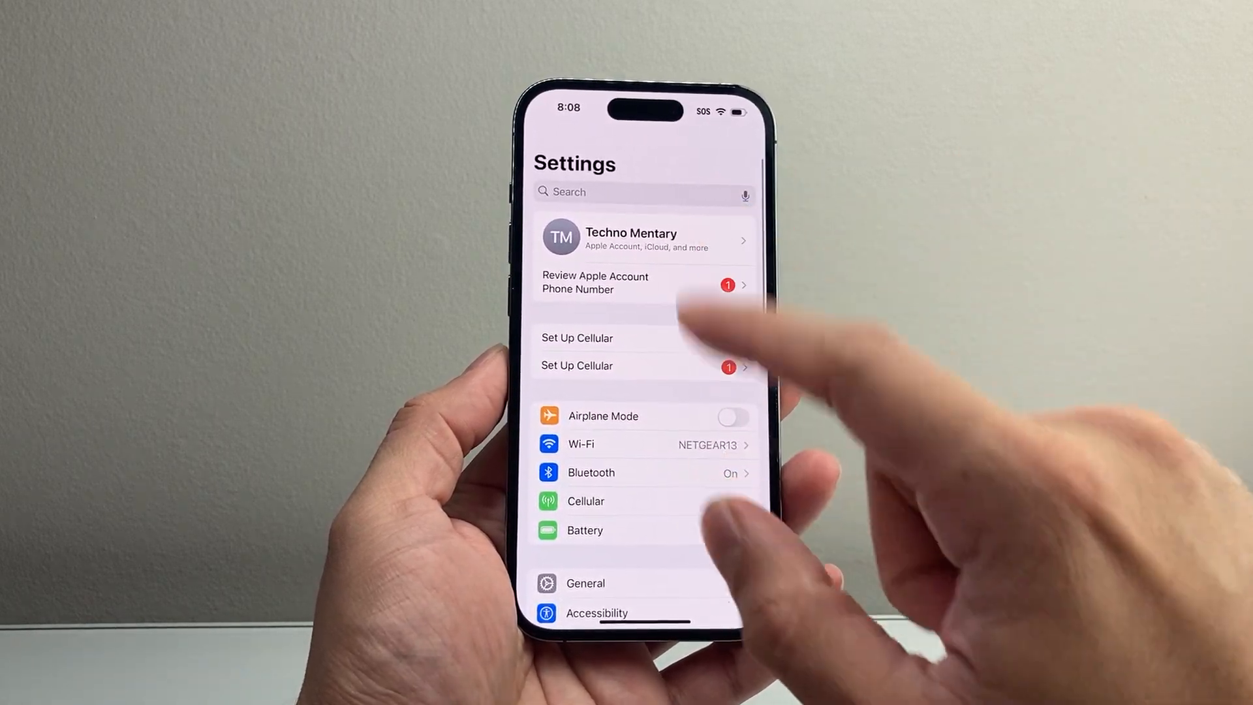
Step: Toggle Attention Aware Features under Accessibility > Face ID & Attention
scroll(down, 3)
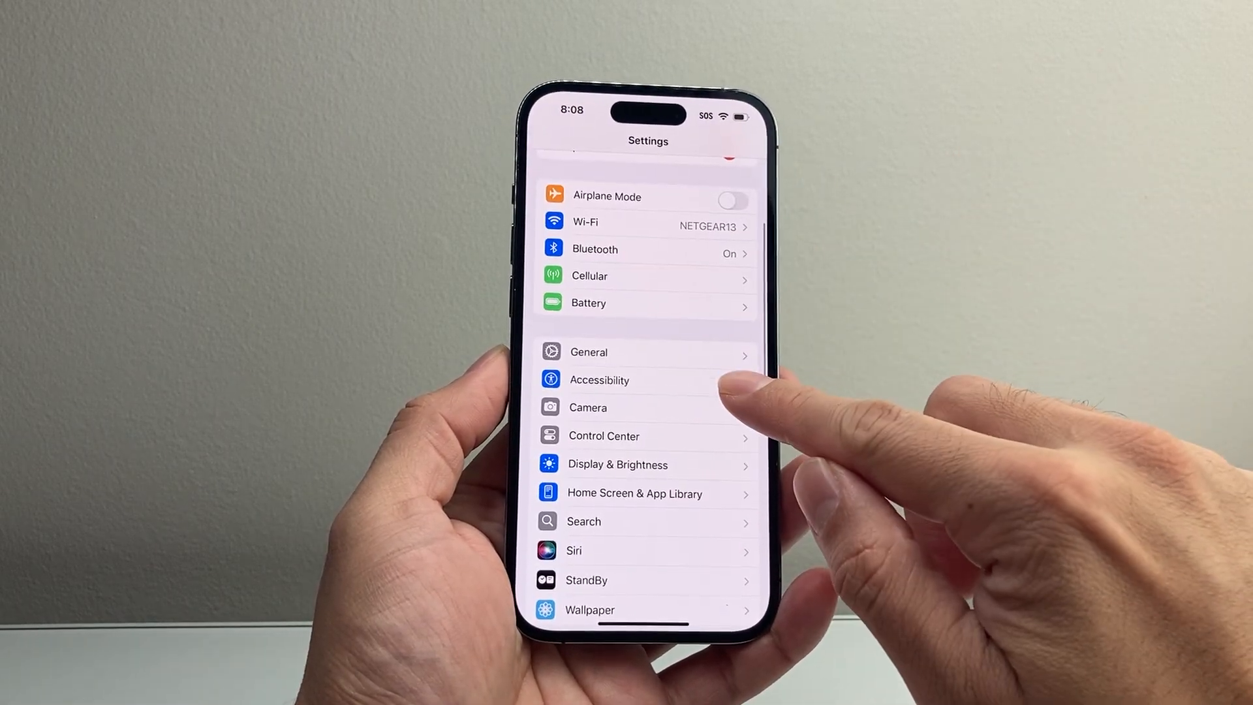
click(599, 380)
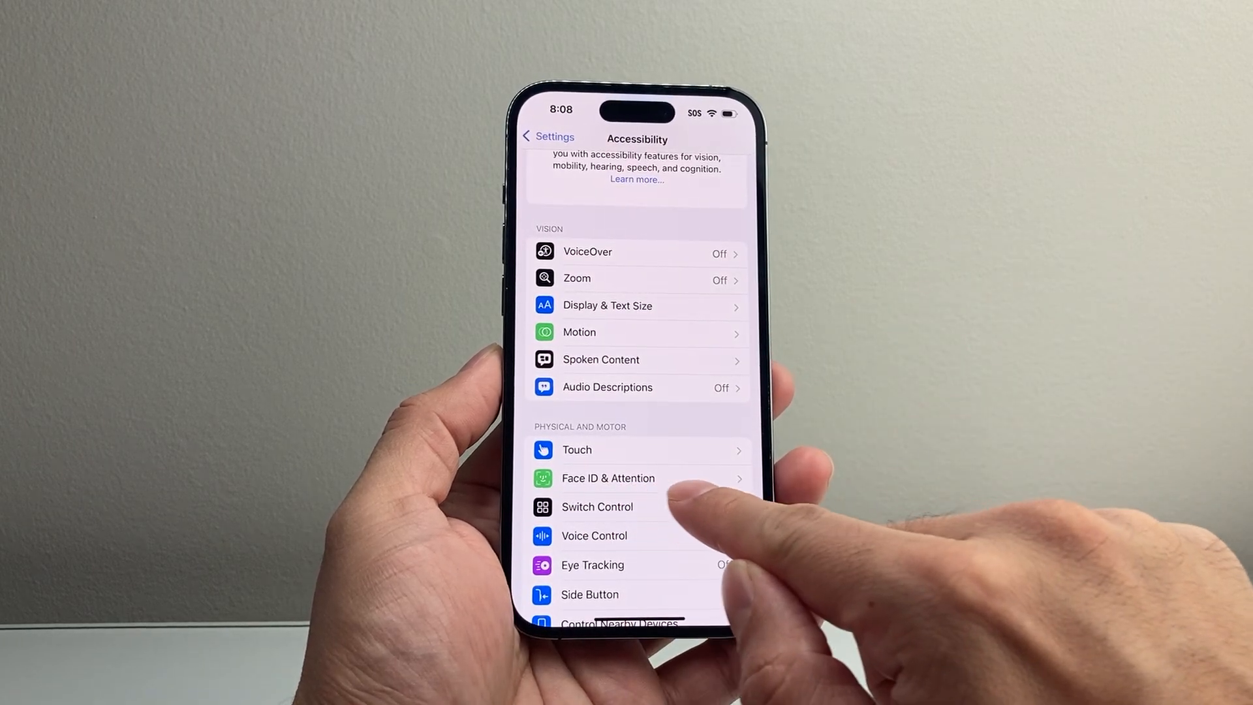
click(607, 477)
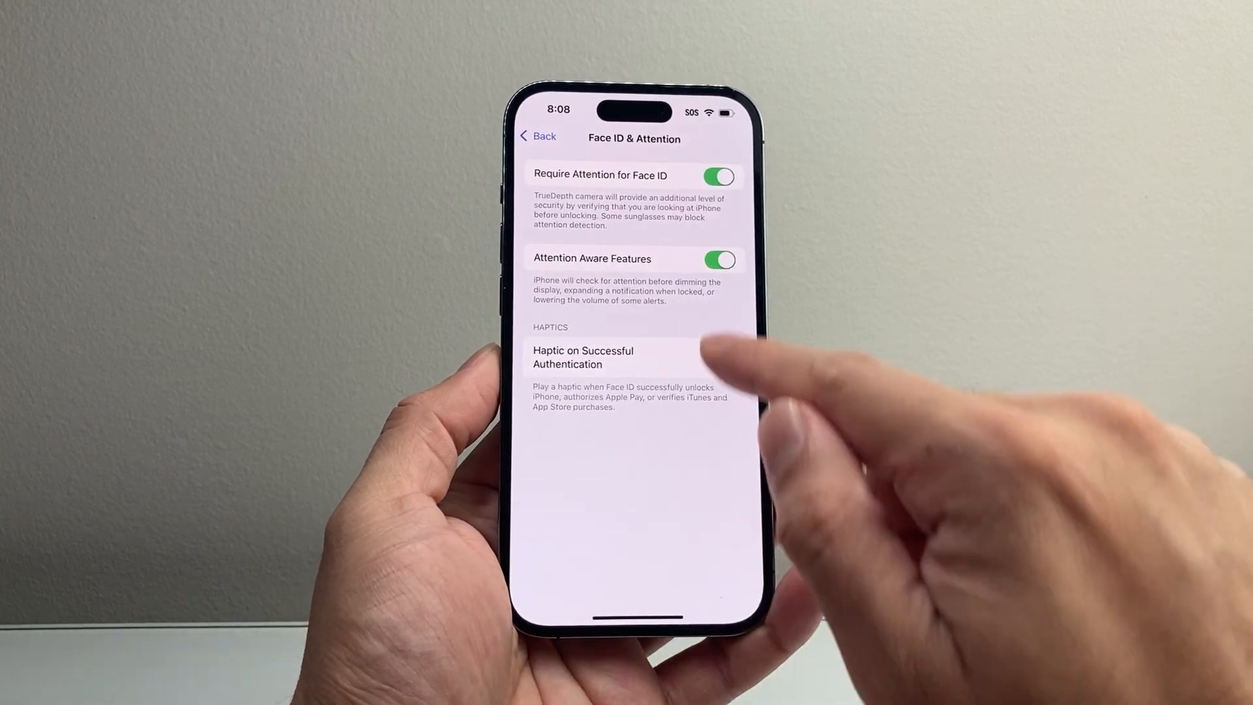
click(718, 356)
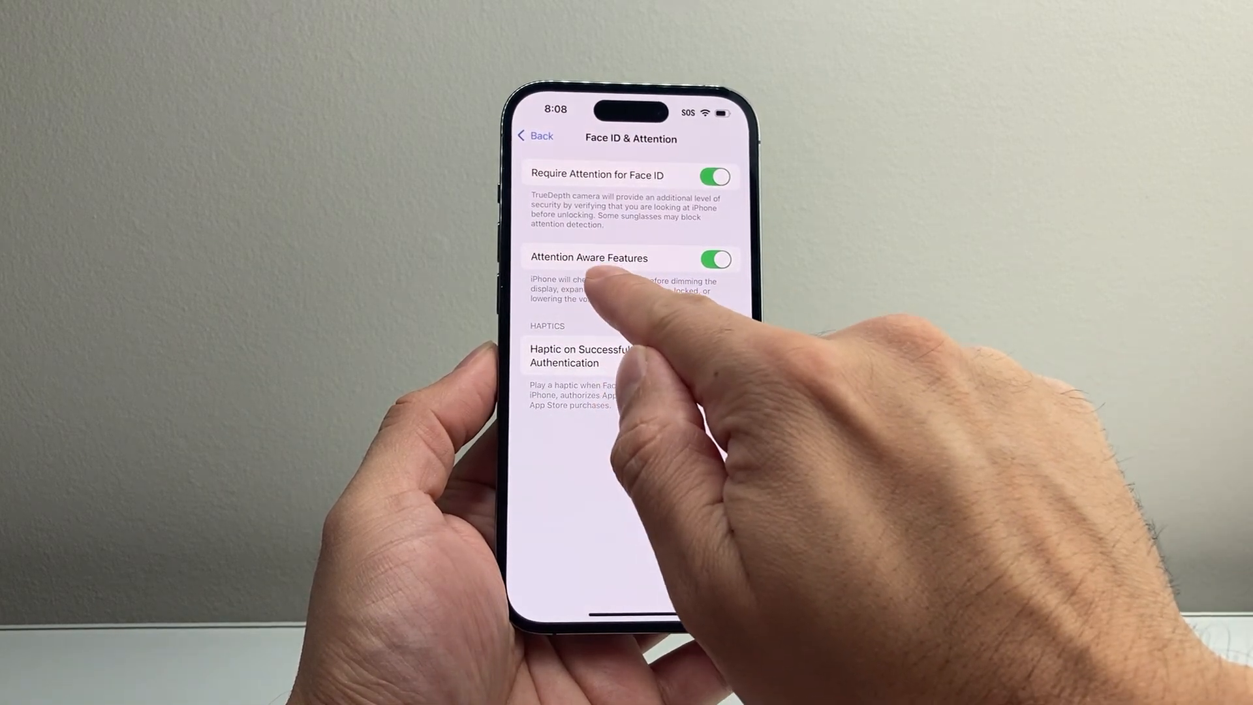
click(713, 355)
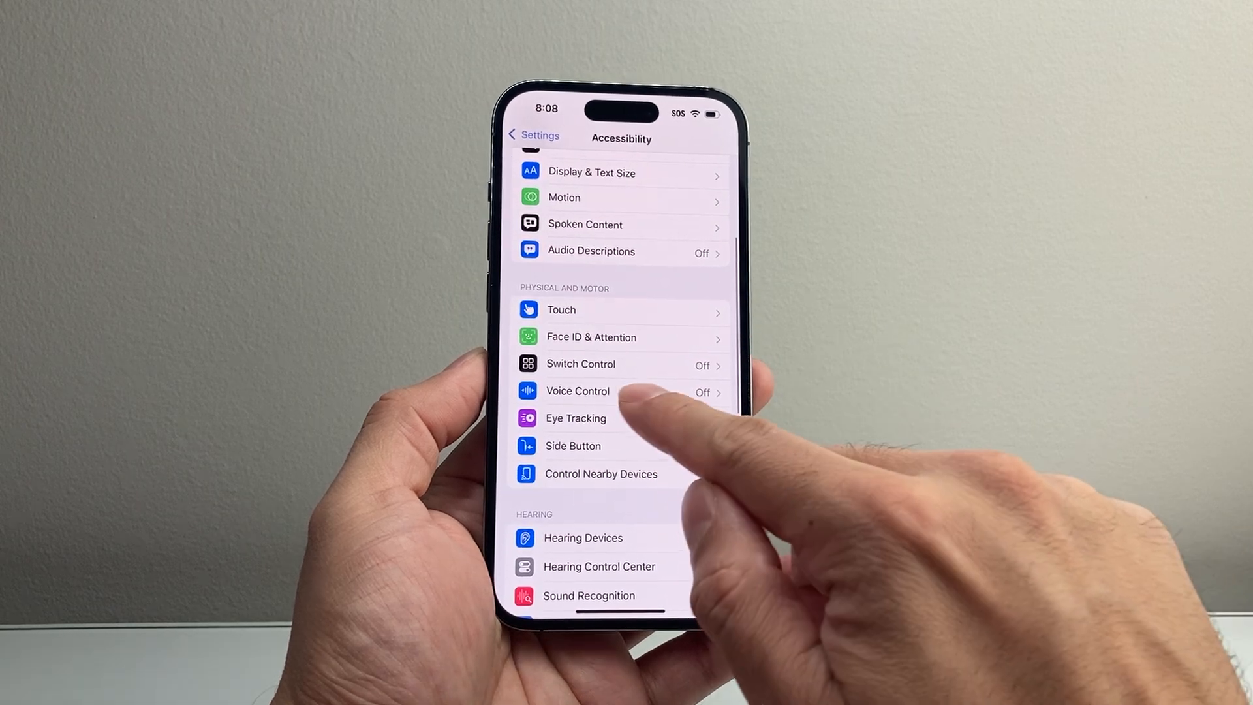
Step: Confirm Voice Control stays off under Accessibility and return to the main Settings list
click(577, 390)
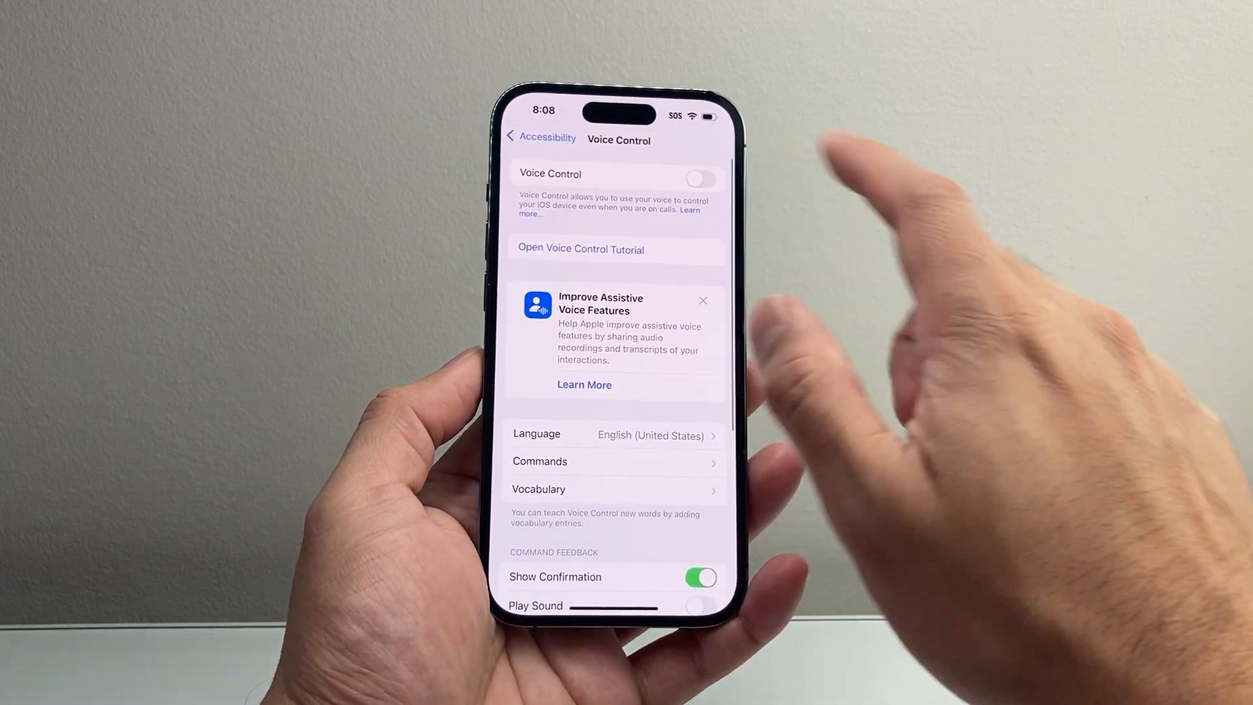
click(540, 137)
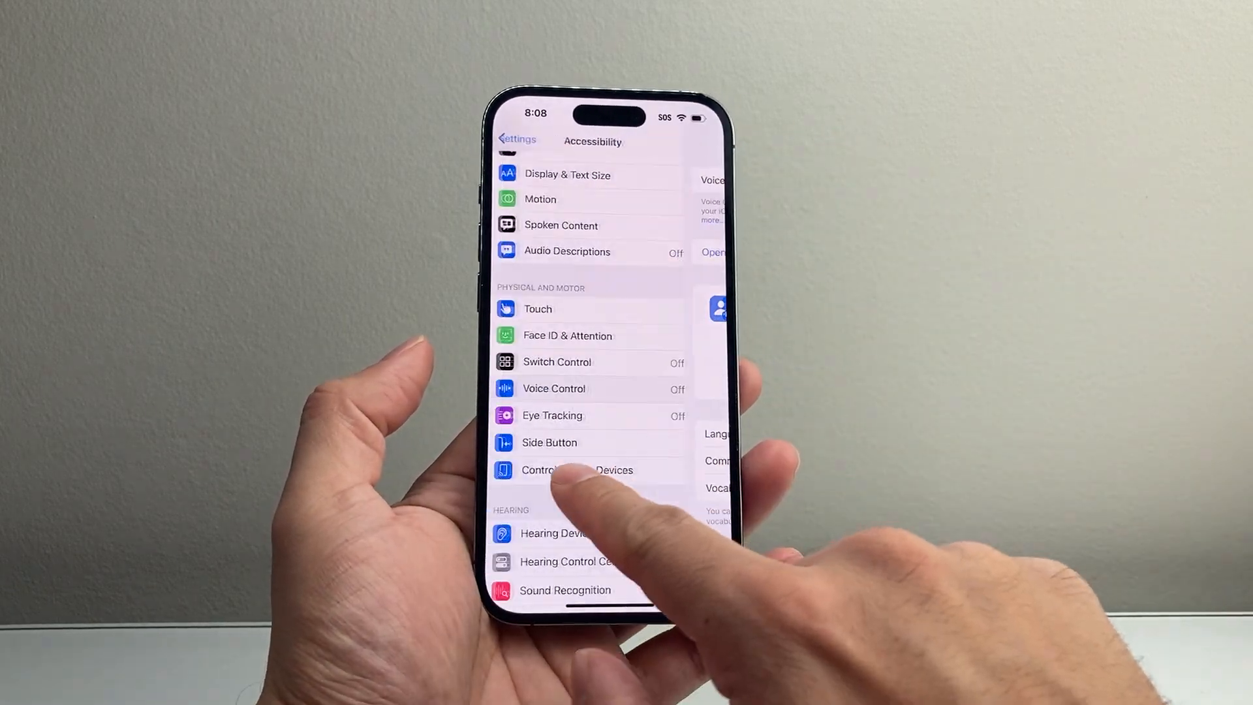
click(517, 140)
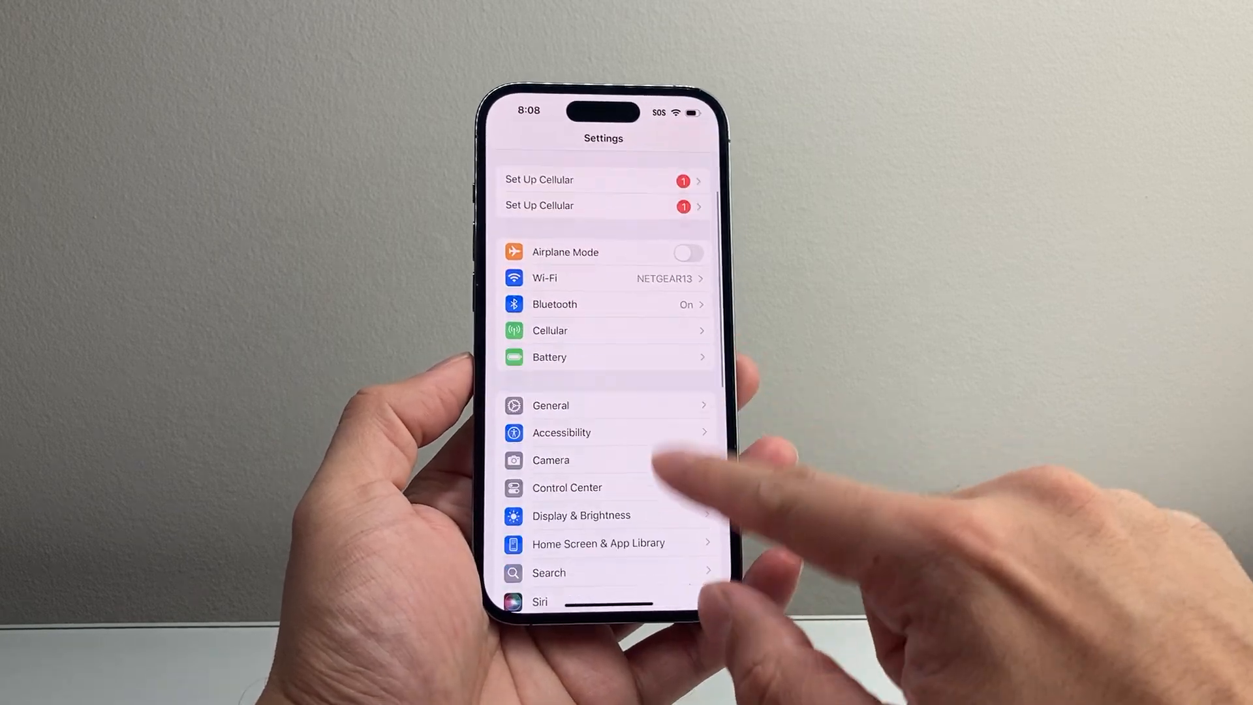
Step: Leave Attention Aware Features switched off under Face ID & Passcode and return to Settings
scroll(down, 3)
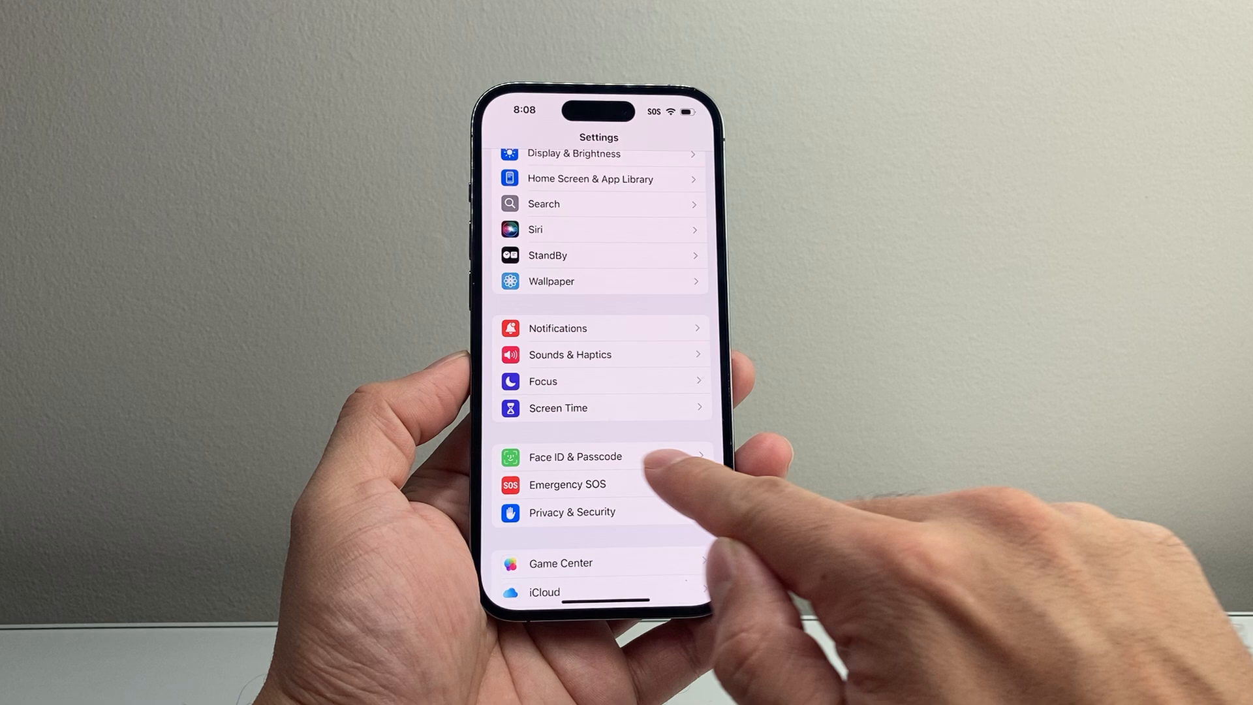
click(574, 457)
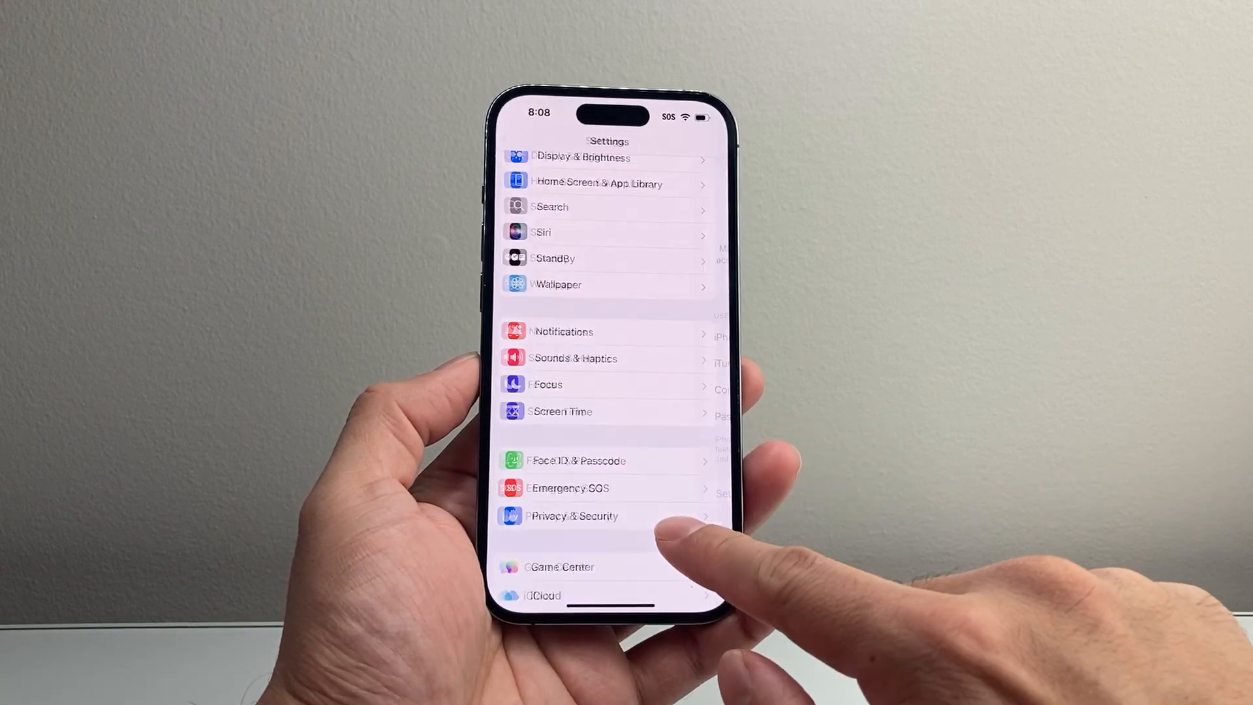
click(575, 461)
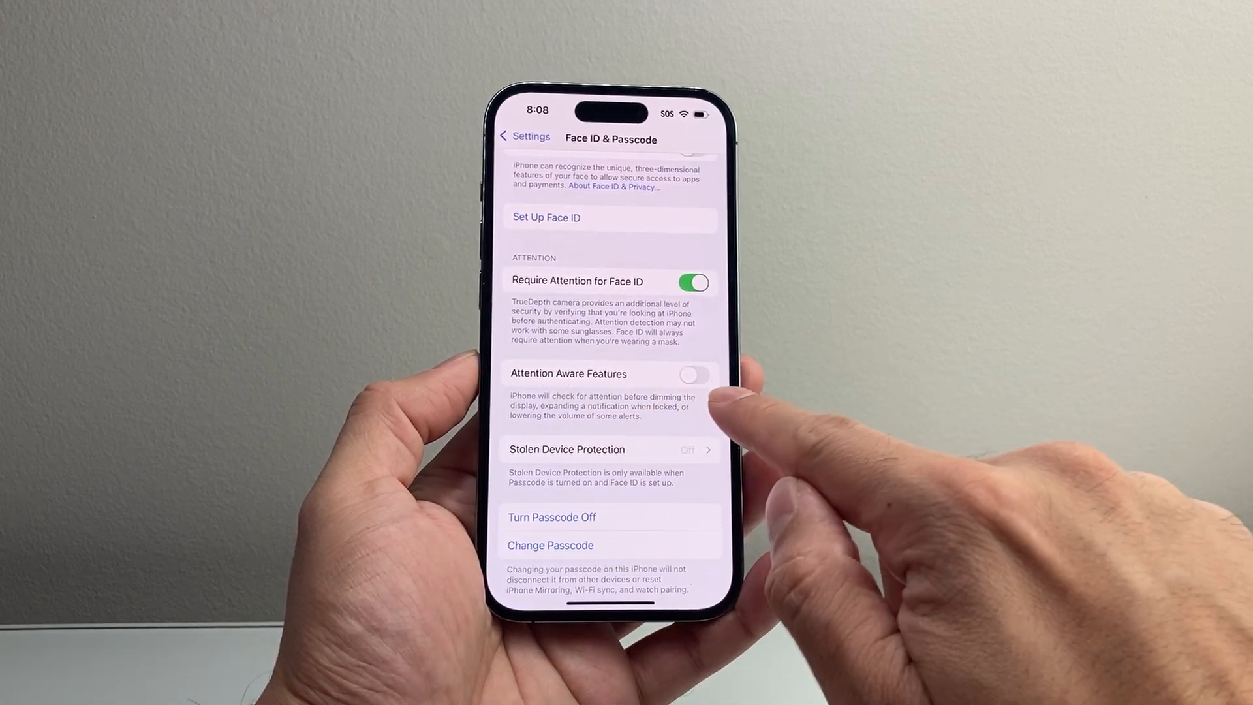
click(693, 376)
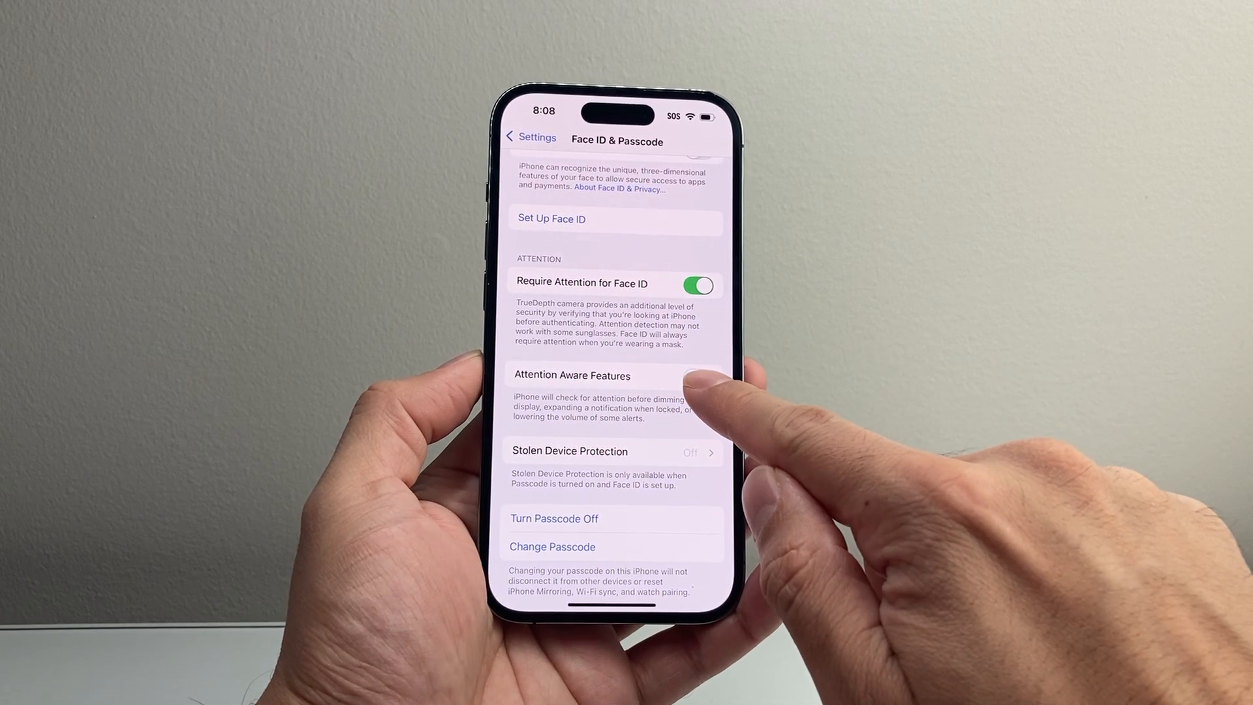
click(697, 377)
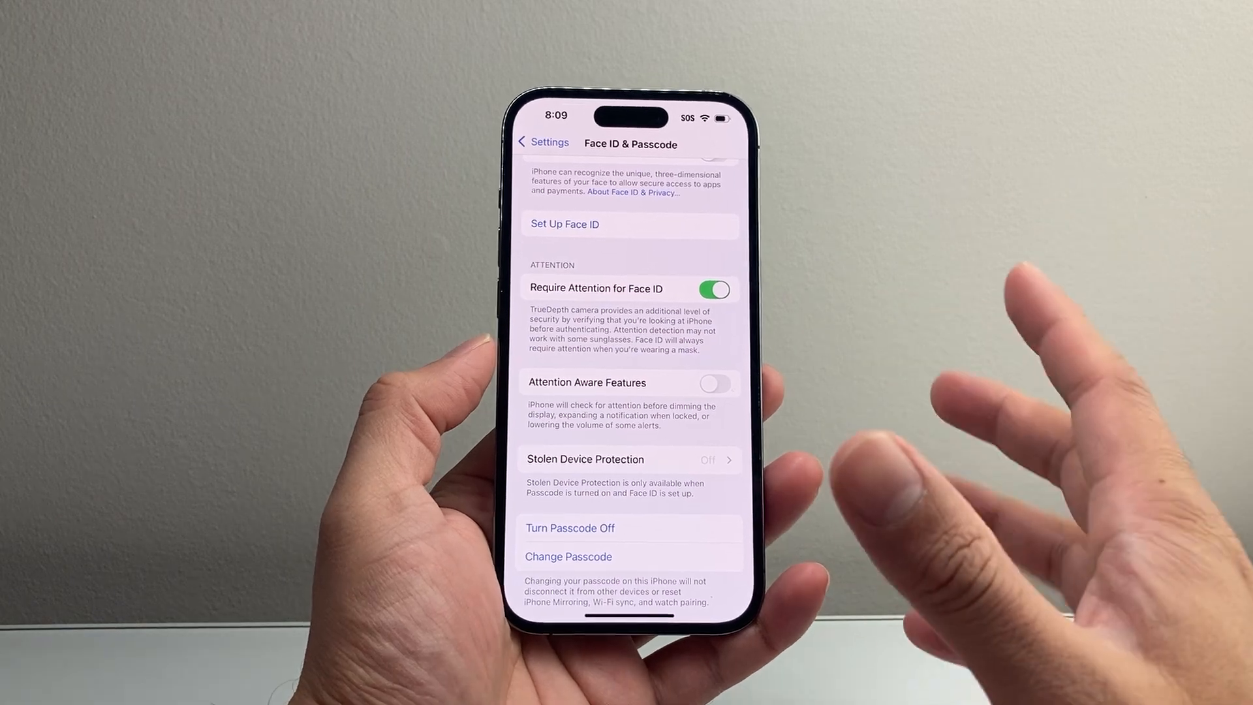
click(543, 141)
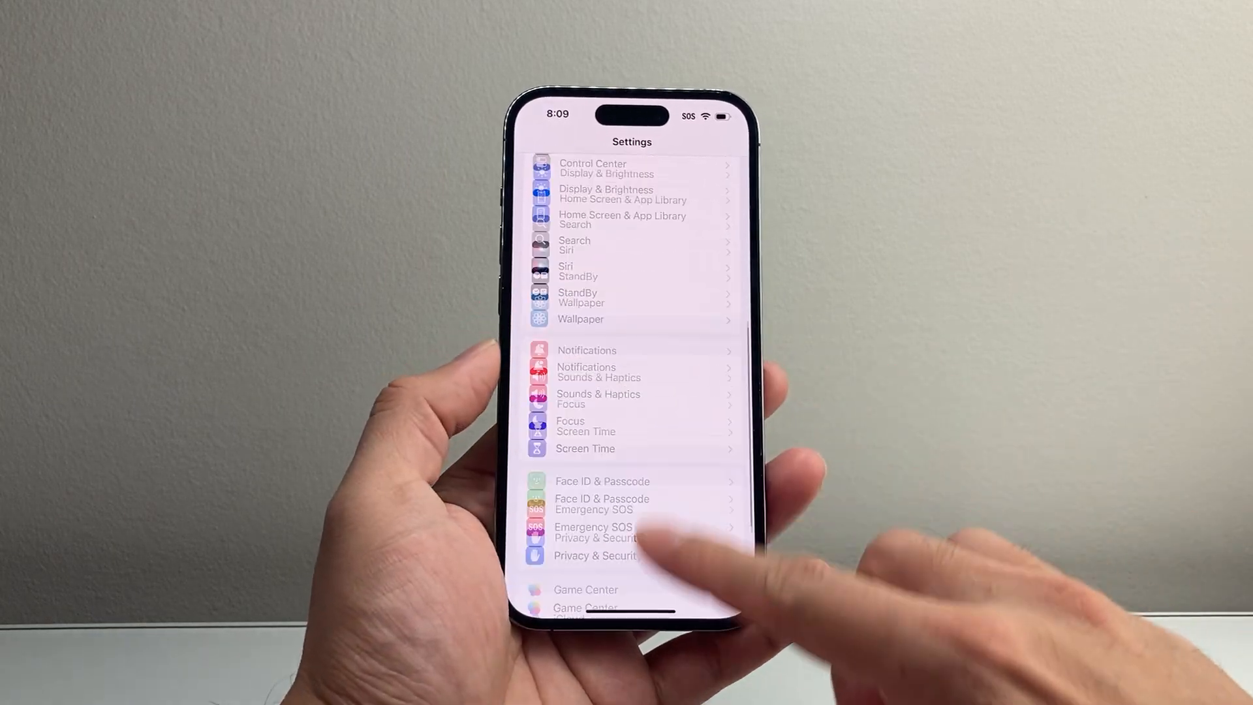